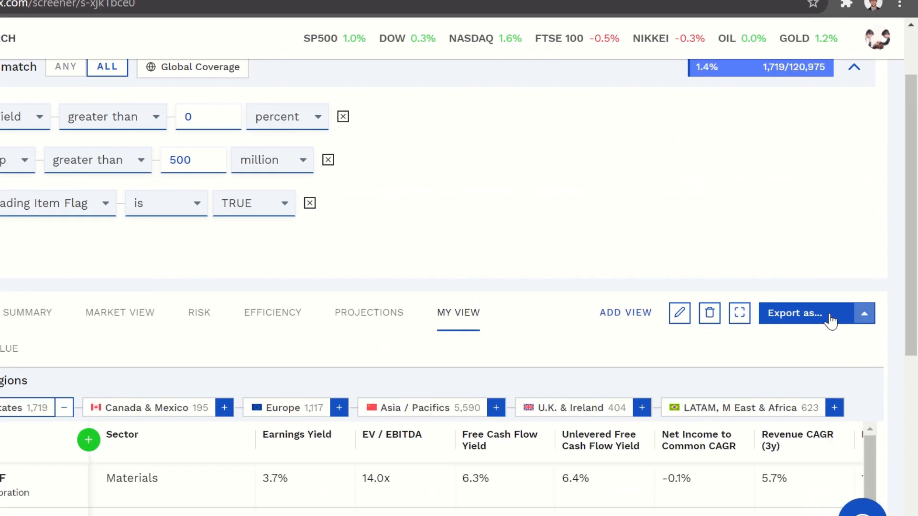
# Export the Finbox screener results to Google Sheets and open the 'Ranking Results Tutorial' spreadsheet.
pyautogui.click(816, 313)
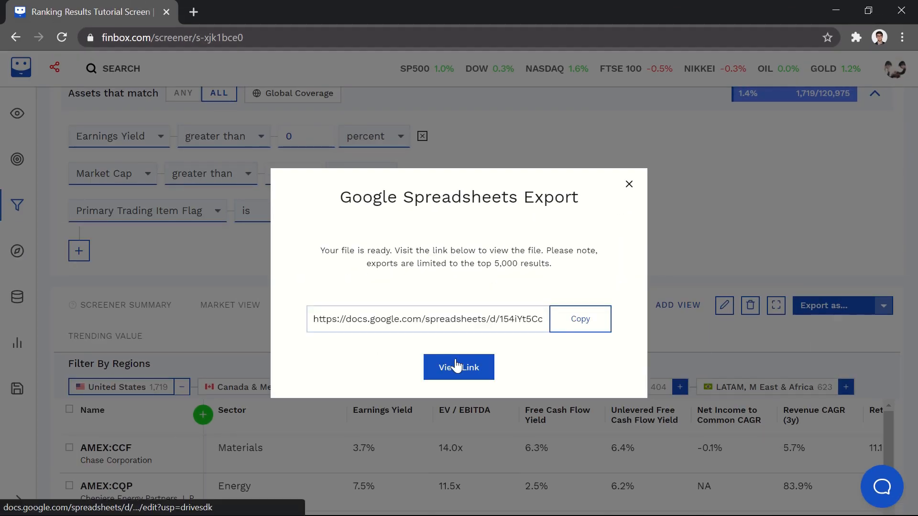
pyautogui.click(458, 367)
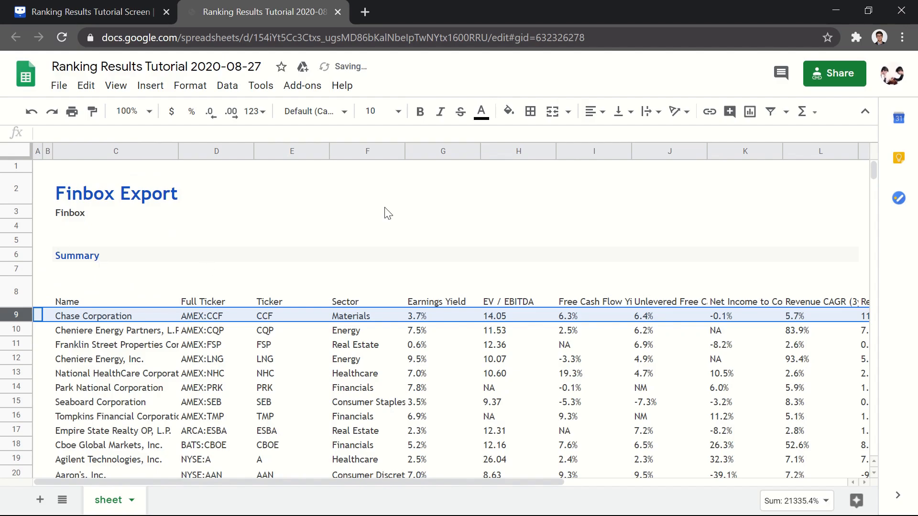
# Insert a column left of Earnings Yield, headed 'Earnings Yield Rank' in G8.
pyautogui.rightClick(443, 151)
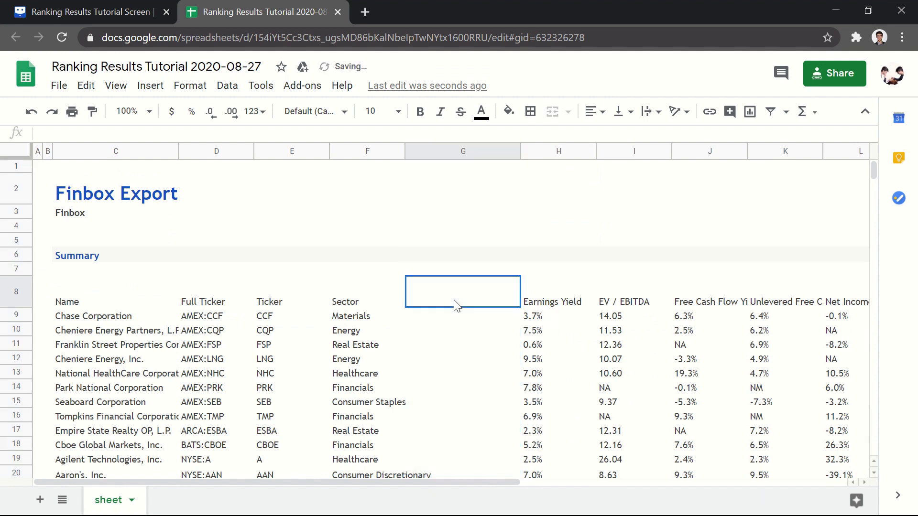
pyautogui.write('Earnings Yield Ra')
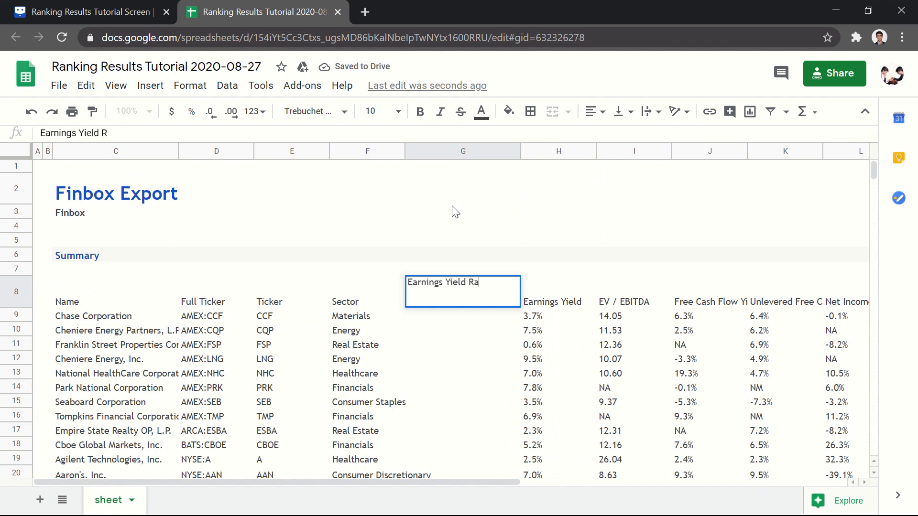
pyautogui.press('Enter')
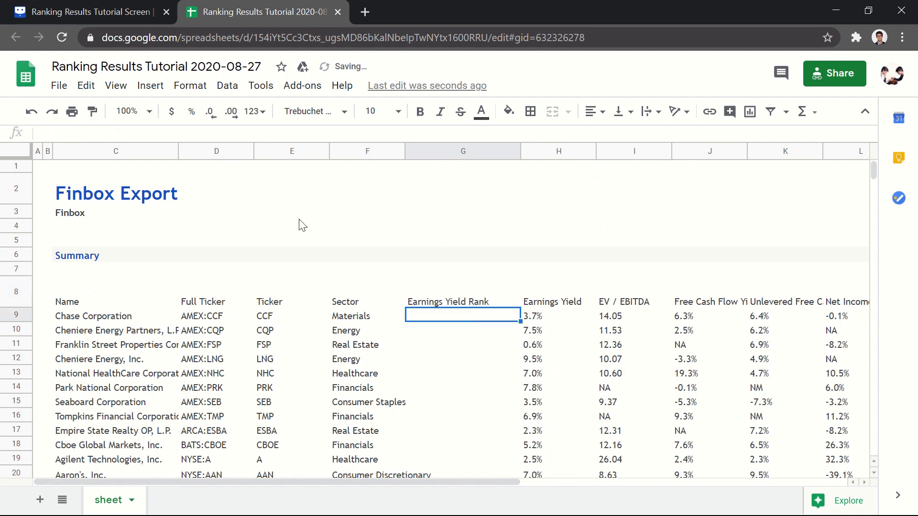
# Enter =PERCENTRANK.INC(H$9:H$1727;H9) in G9, giving 42.6%.
pyautogui.write('=')
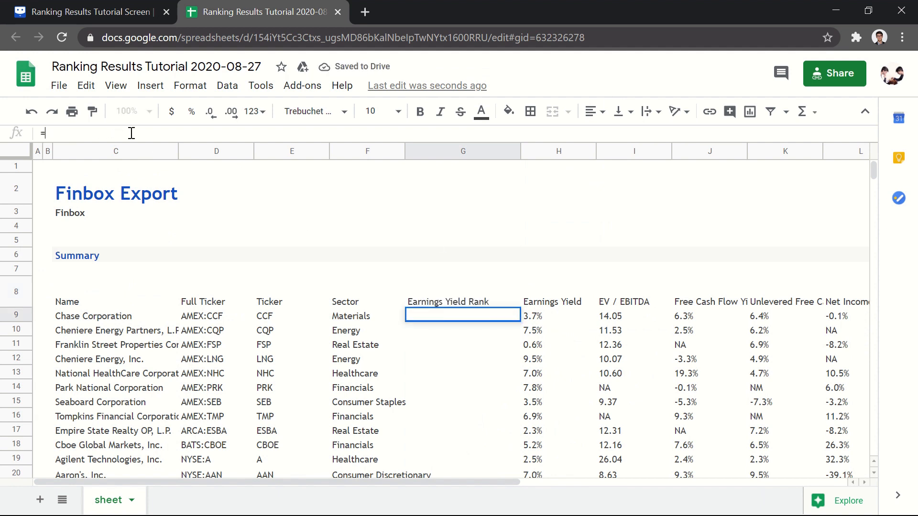
pyautogui.write('percentra')
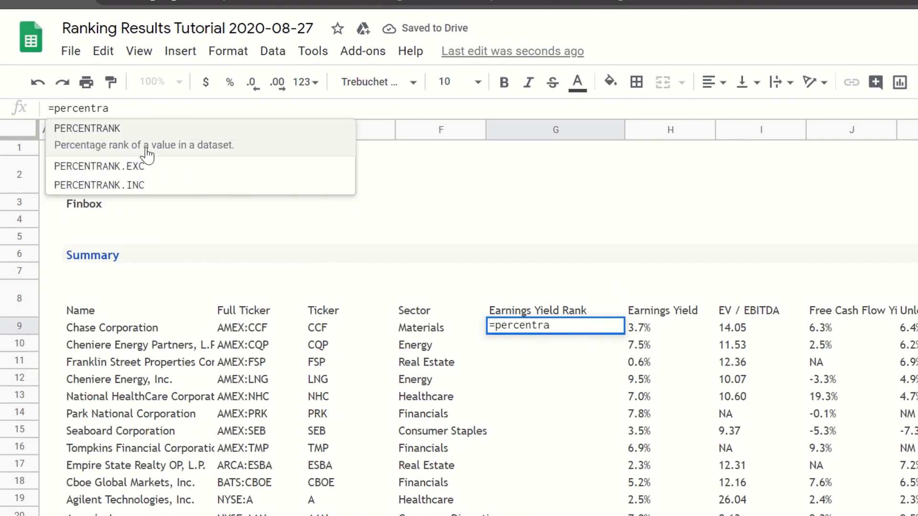
pyautogui.click(98, 184)
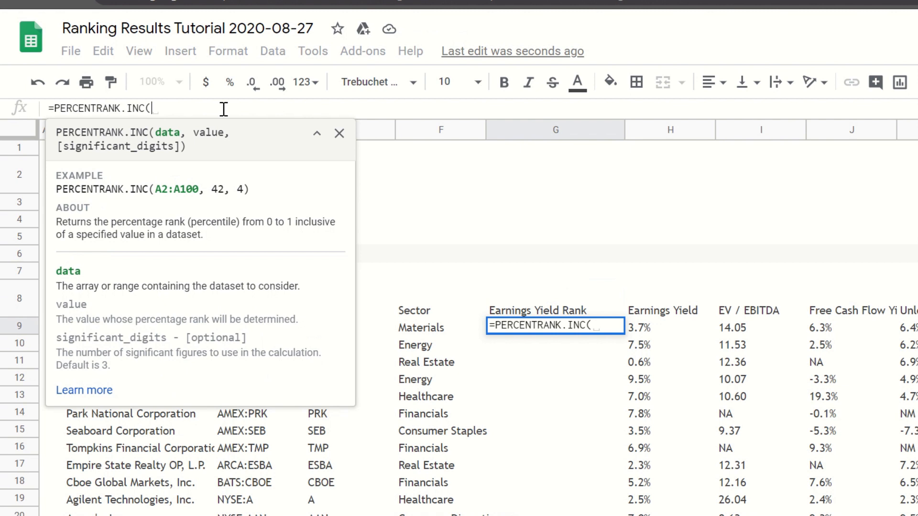
pyautogui.write('H9:H1727')
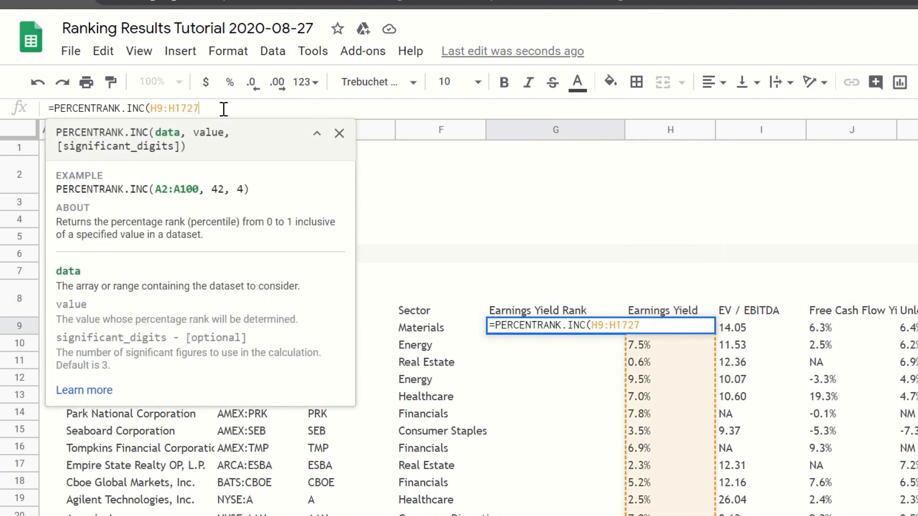
pyautogui.write(';')
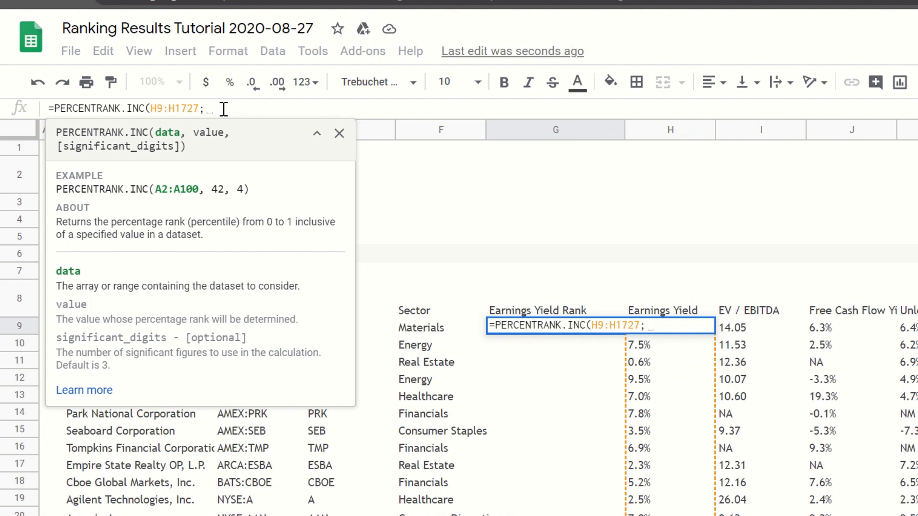
pyautogui.write('H9)')
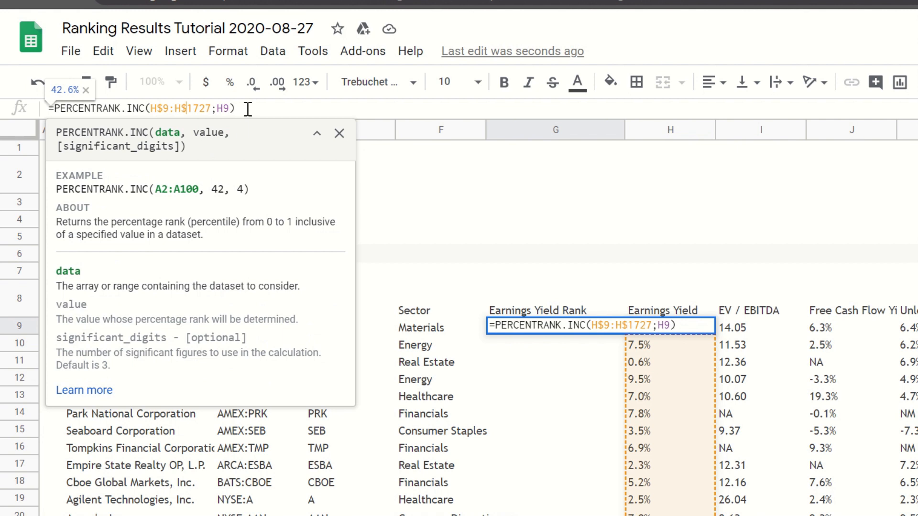
pyautogui.press('Enter')
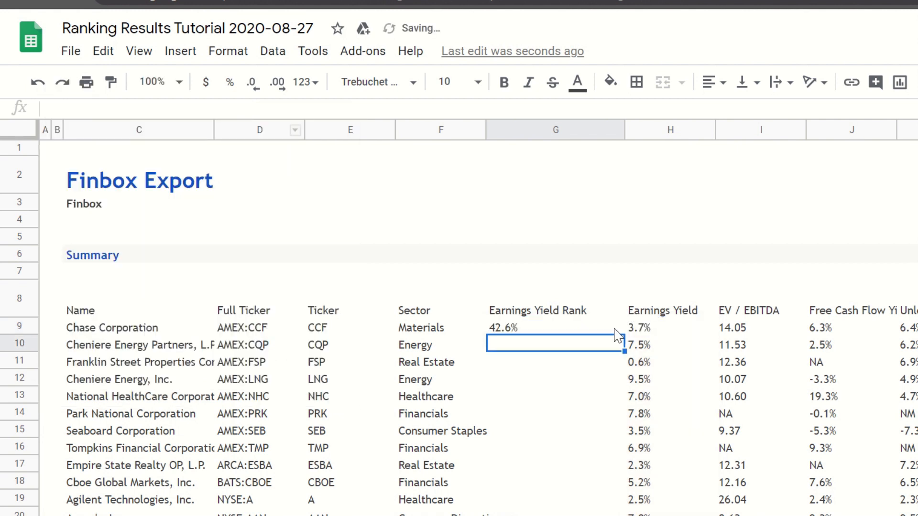
# Copy the G9 rank formula down the whole Earnings Yield Rank column.
pyautogui.click(554, 328)
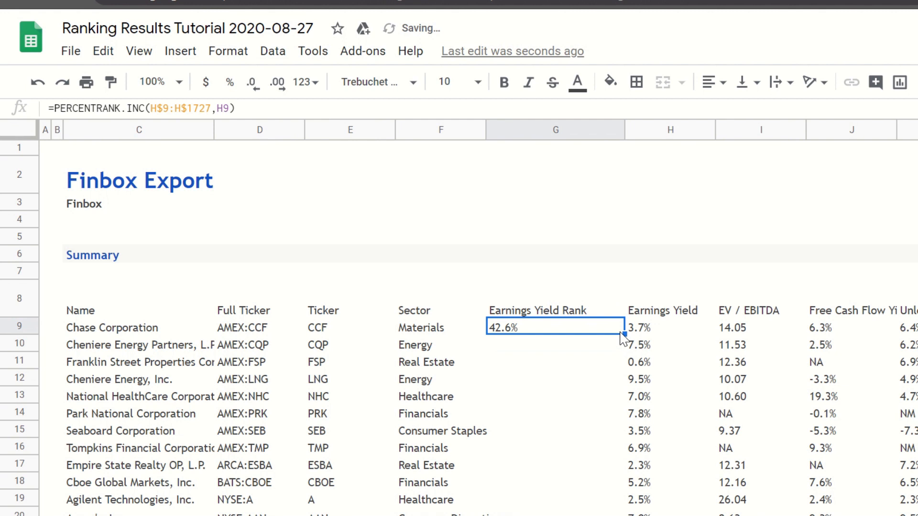
pyautogui.moveTo(626, 338)
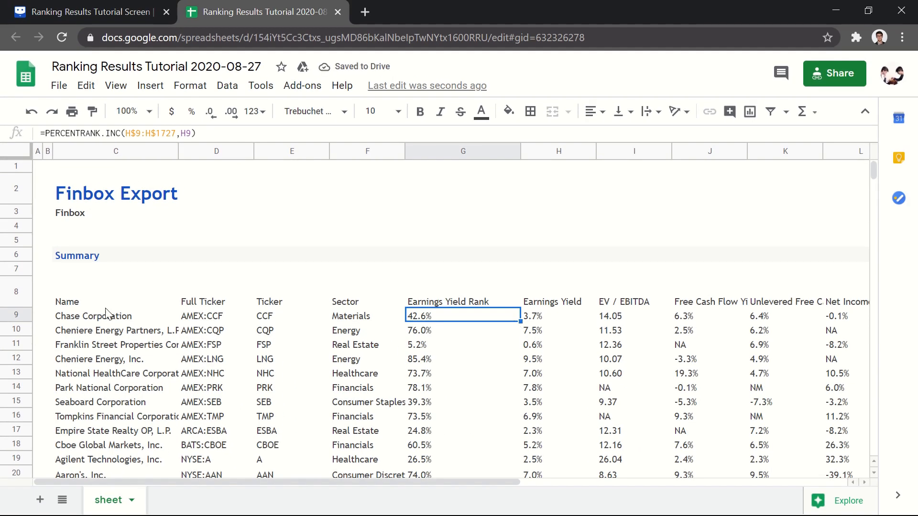
pyautogui.click(115, 291)
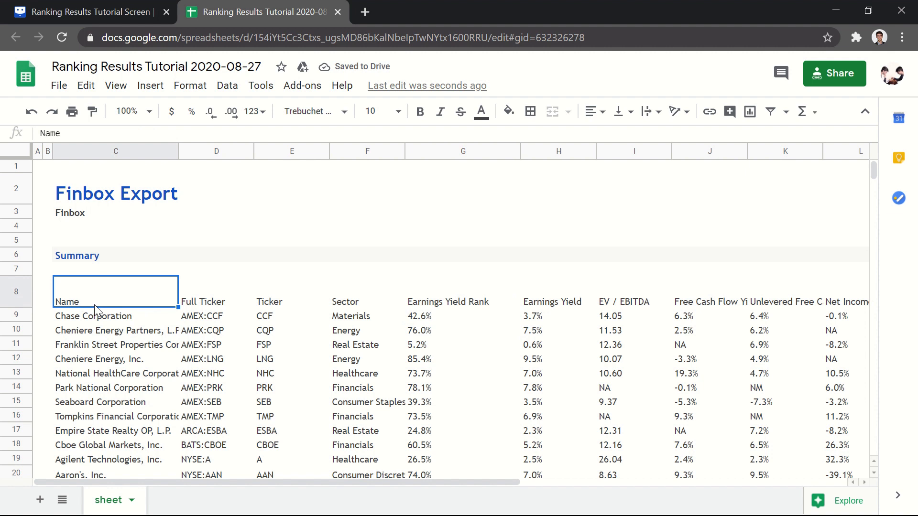
# Open the filter options on the Earnings Yield Rank header.
pyautogui.hscroll(3)
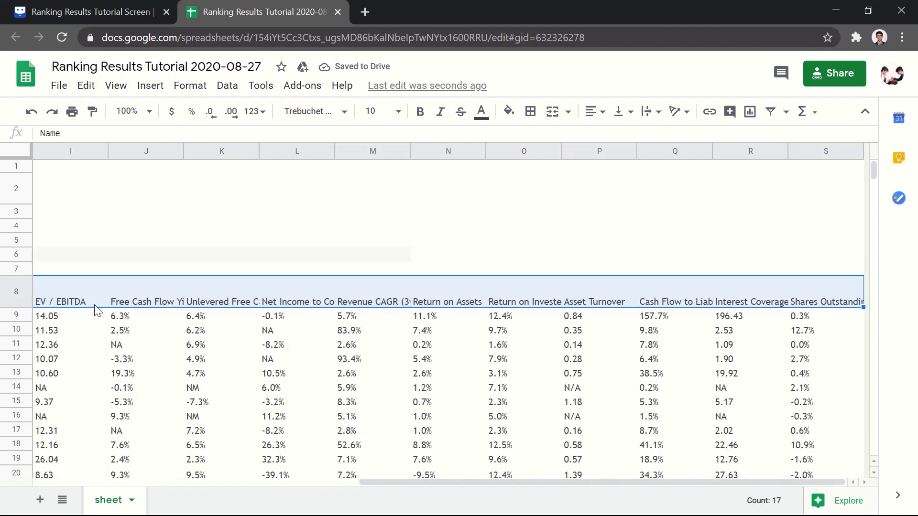
pyautogui.scroll(-3)
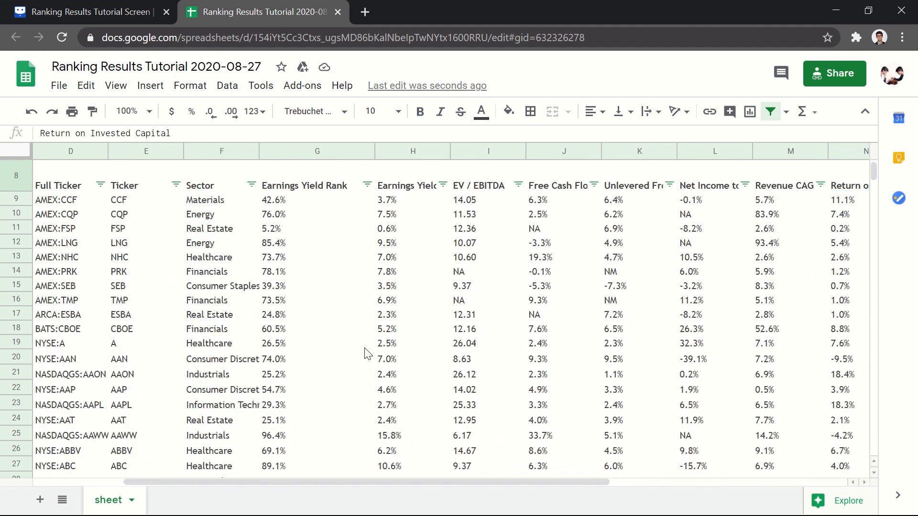
pyautogui.click(367, 185)
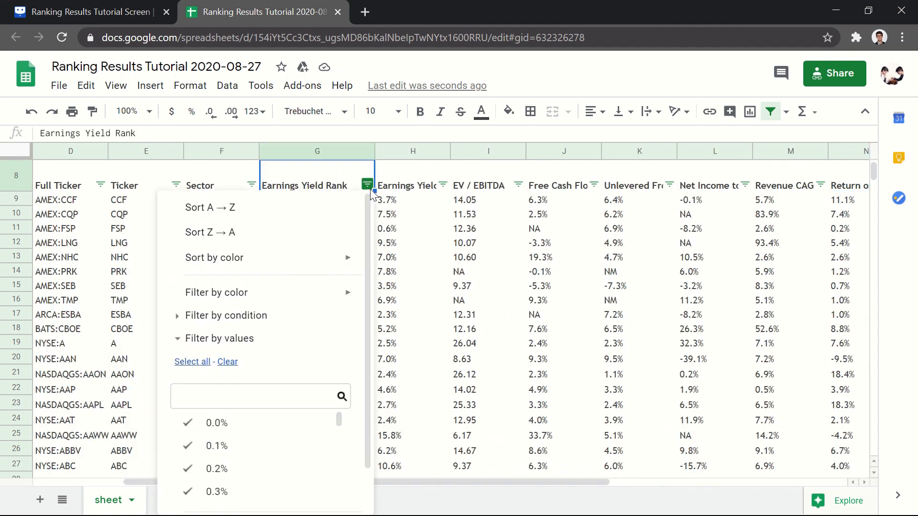